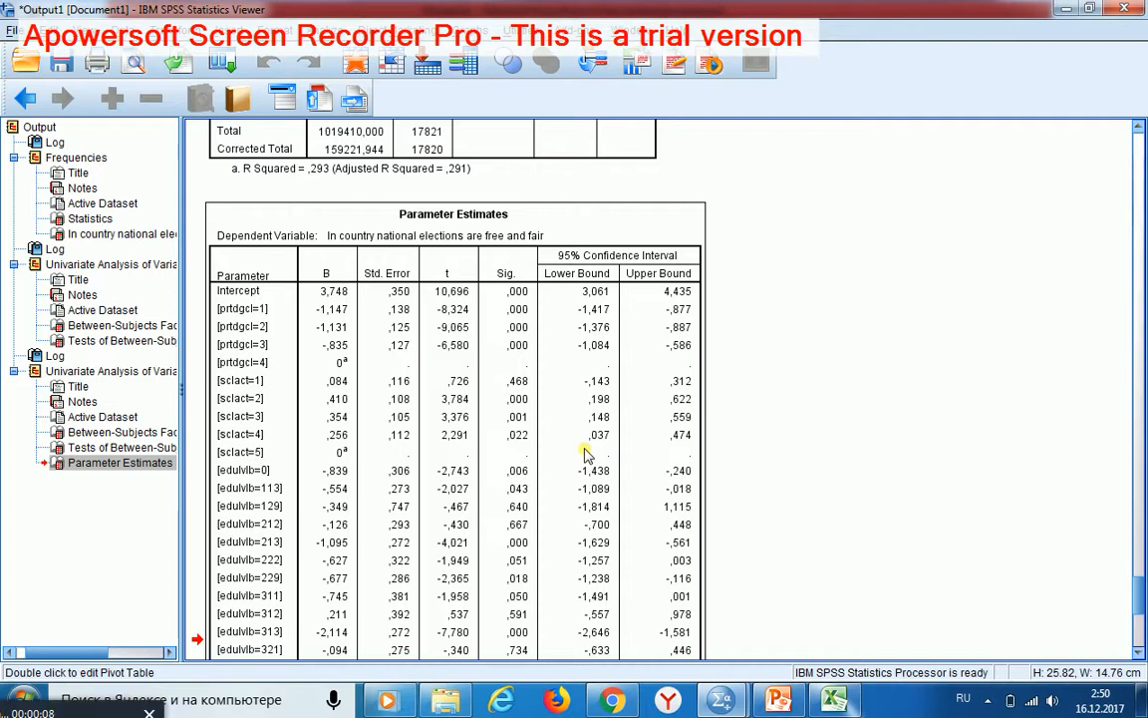
{"action": "mouse_move", "coordinate": [586, 451]}
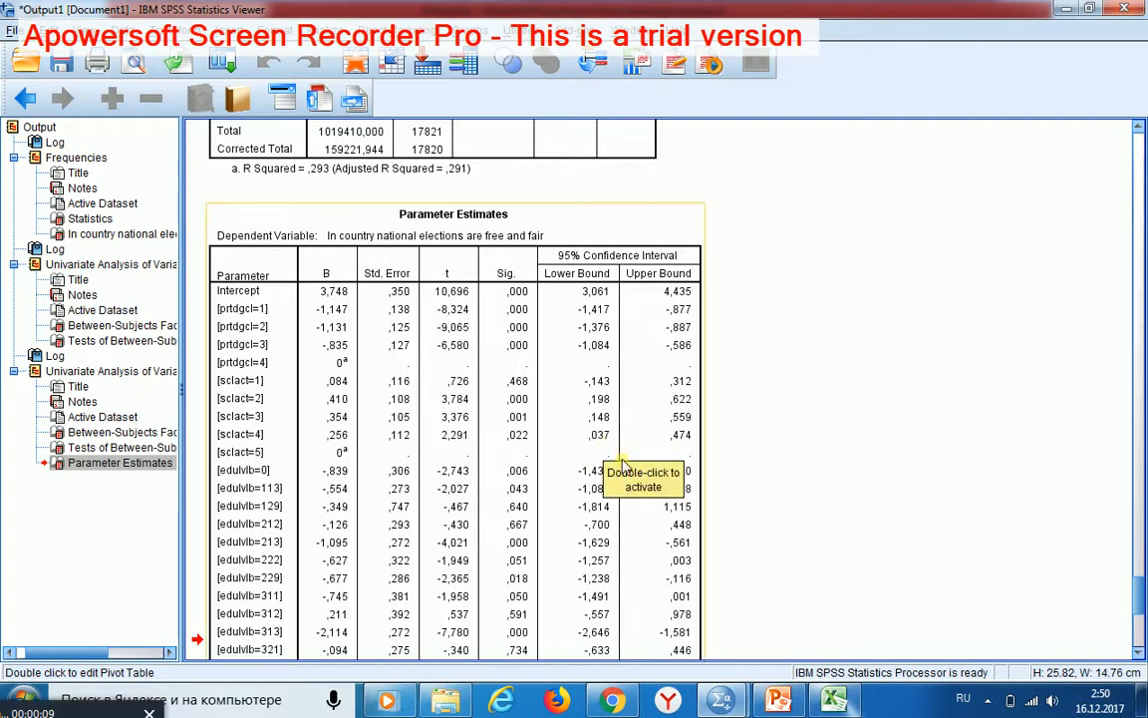
{"action": "mouse_move", "coordinate": [635, 477]}
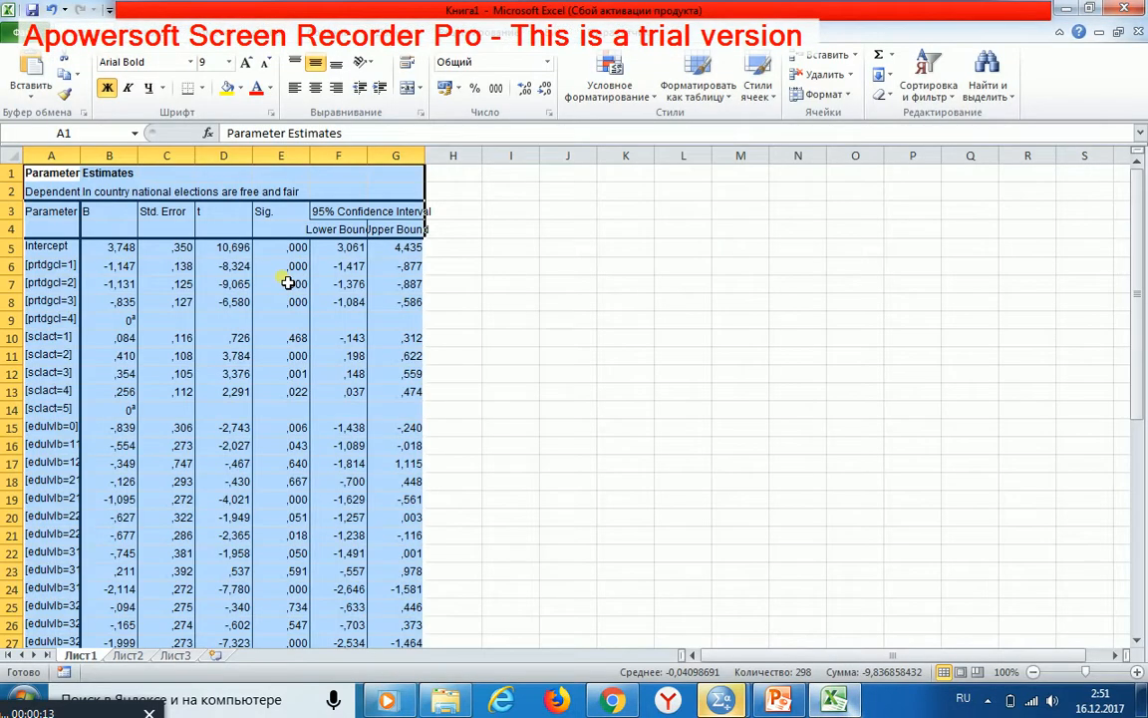
{"action": "mouse_move", "coordinate": [425, 304]}
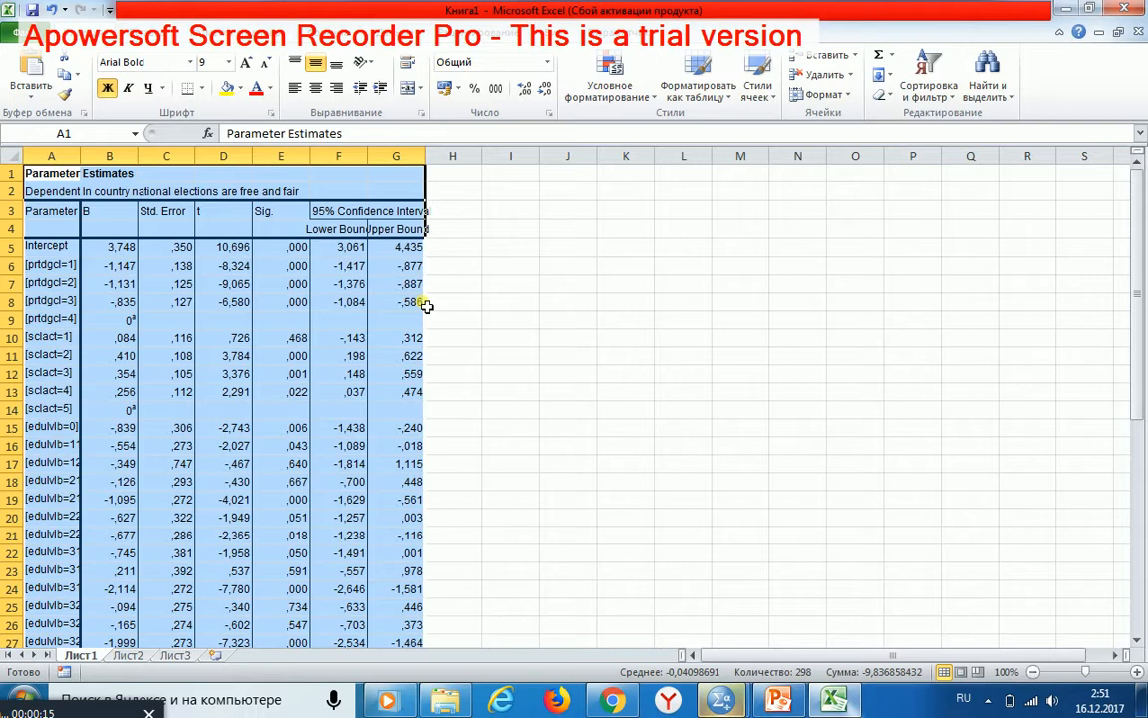
{"action": "mouse_move", "coordinate": [457, 291]}
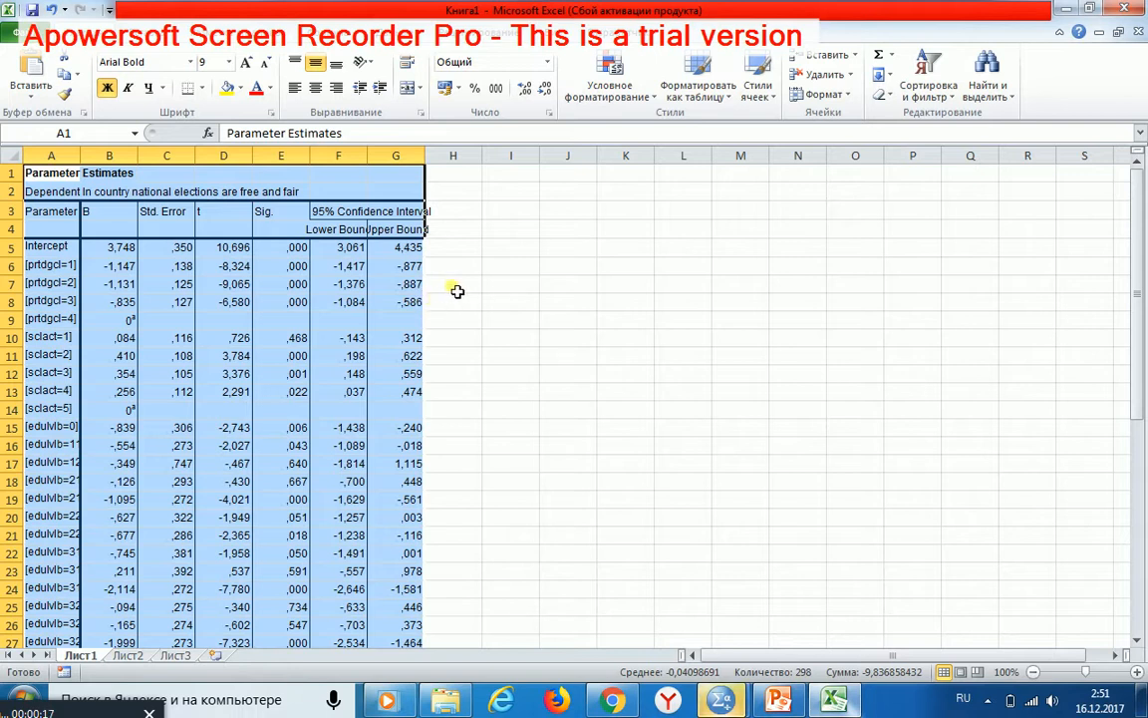
{"action": "mouse_move", "coordinate": [460, 275]}
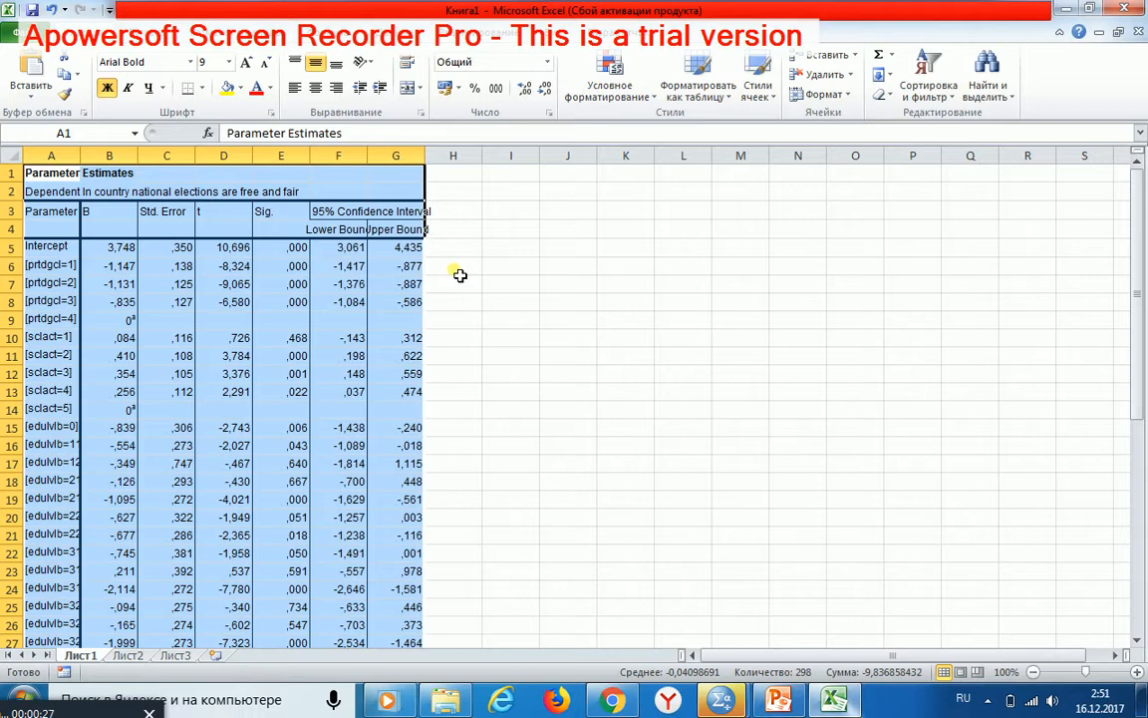
- Enter the example line If prtdgcl=1 prtdgcl_1=1. in H5 and scroll down the sheet
{"action": "type", "text": "If prtdgcl=1 prtdgcl_1=1."}
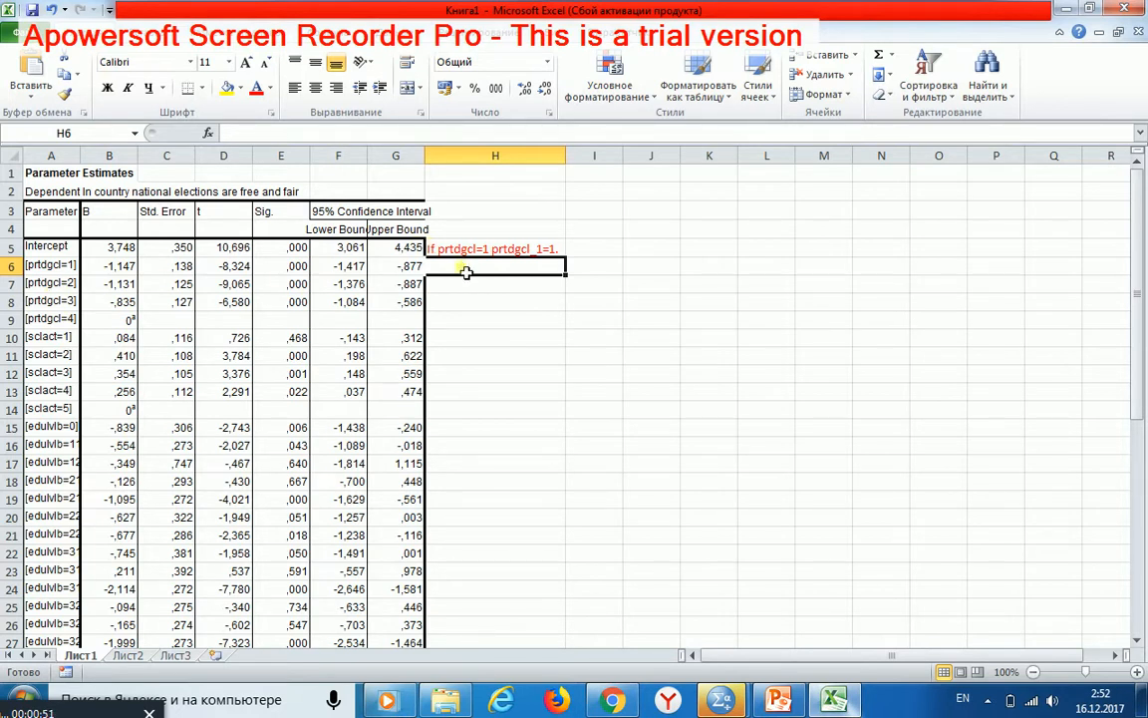
{"action": "mouse_move", "coordinate": [453, 271]}
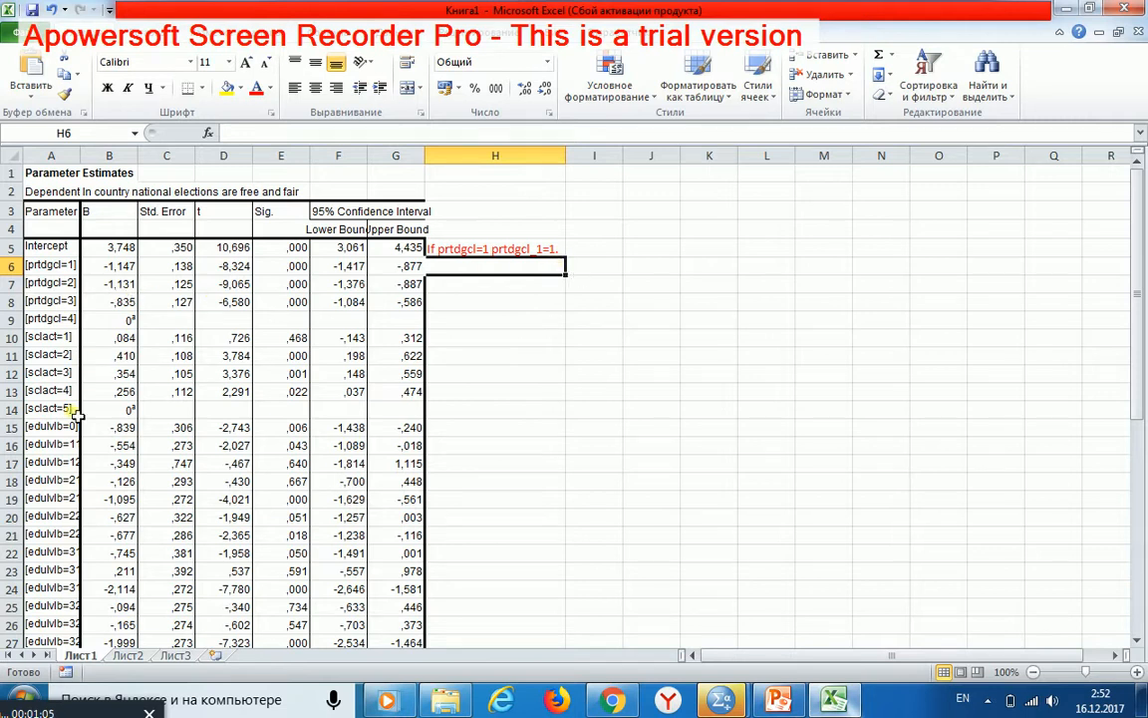
{"action": "mouse_move", "coordinate": [267, 464]}
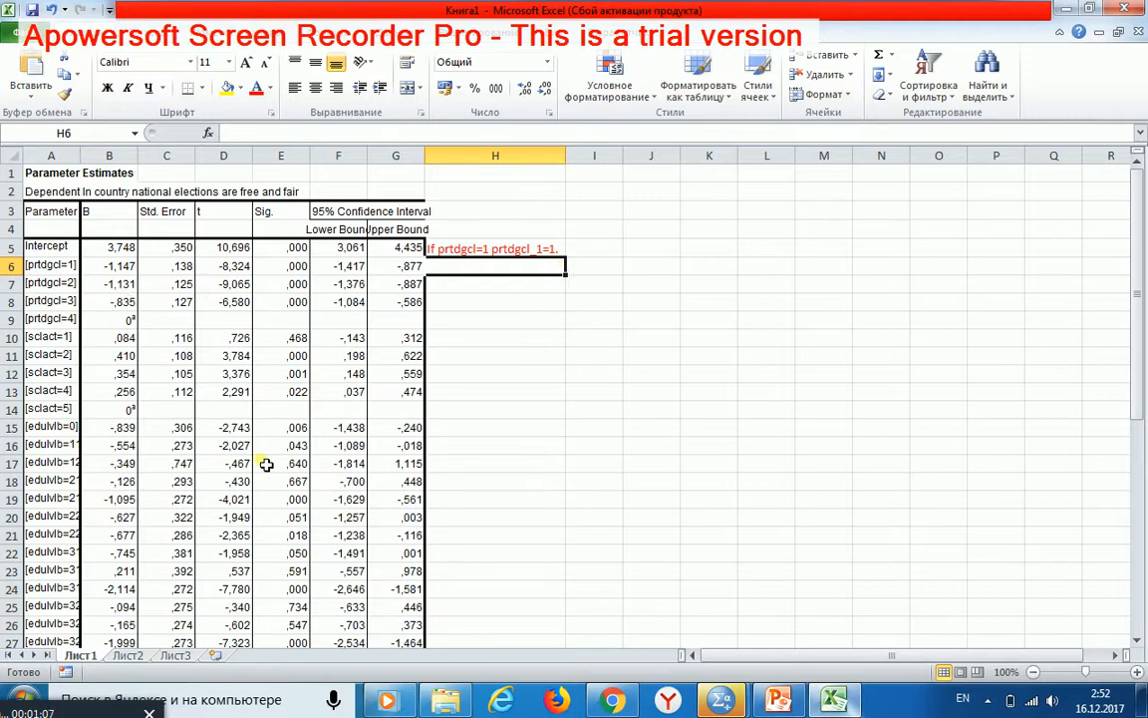
{"action": "mouse_move", "coordinate": [299, 375]}
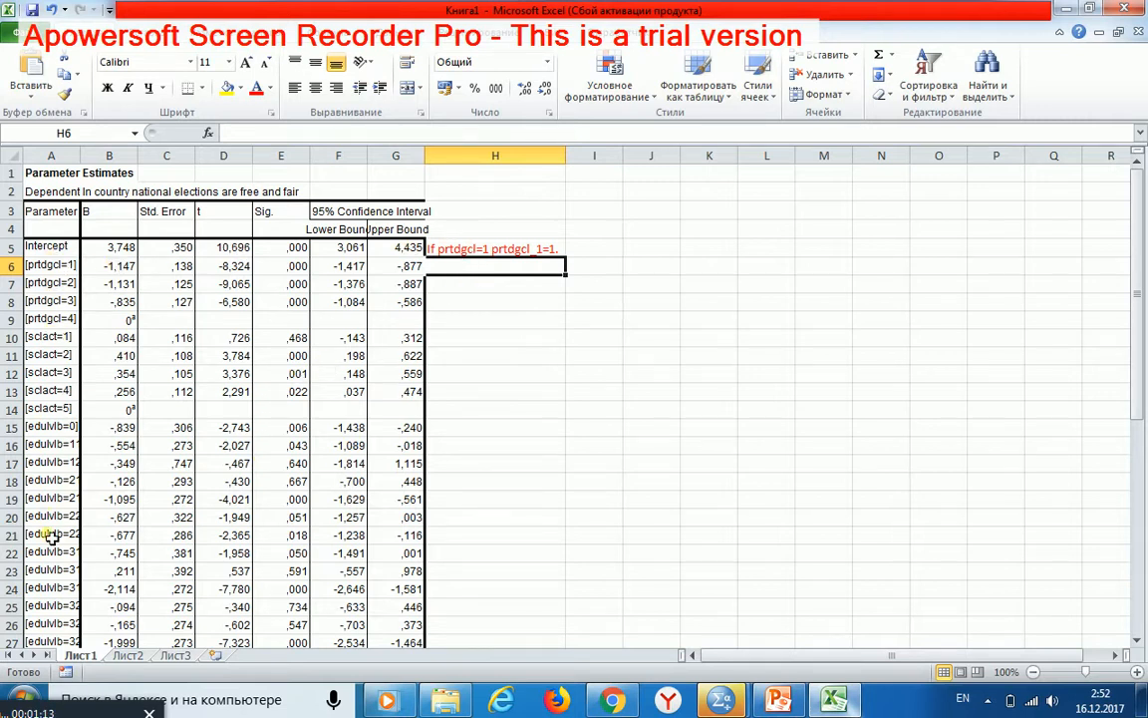
{"action": "mouse_move", "coordinate": [67, 469]}
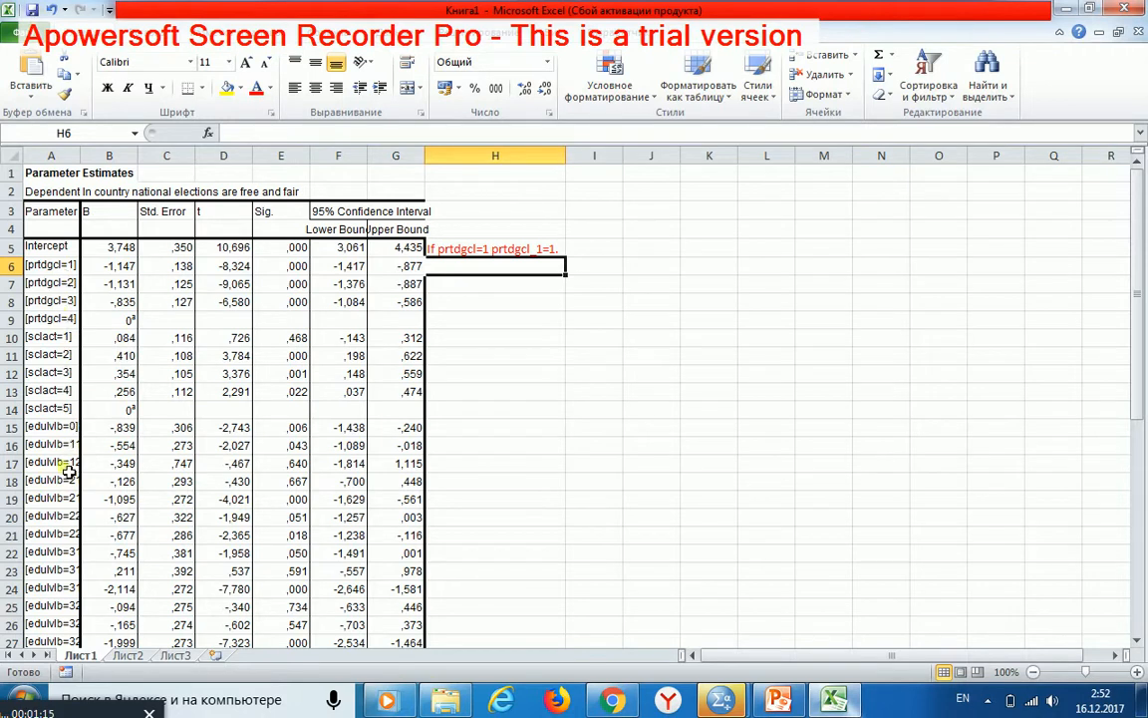
{"action": "scroll", "scroll_direction": "down", "scroll_amount": 3}
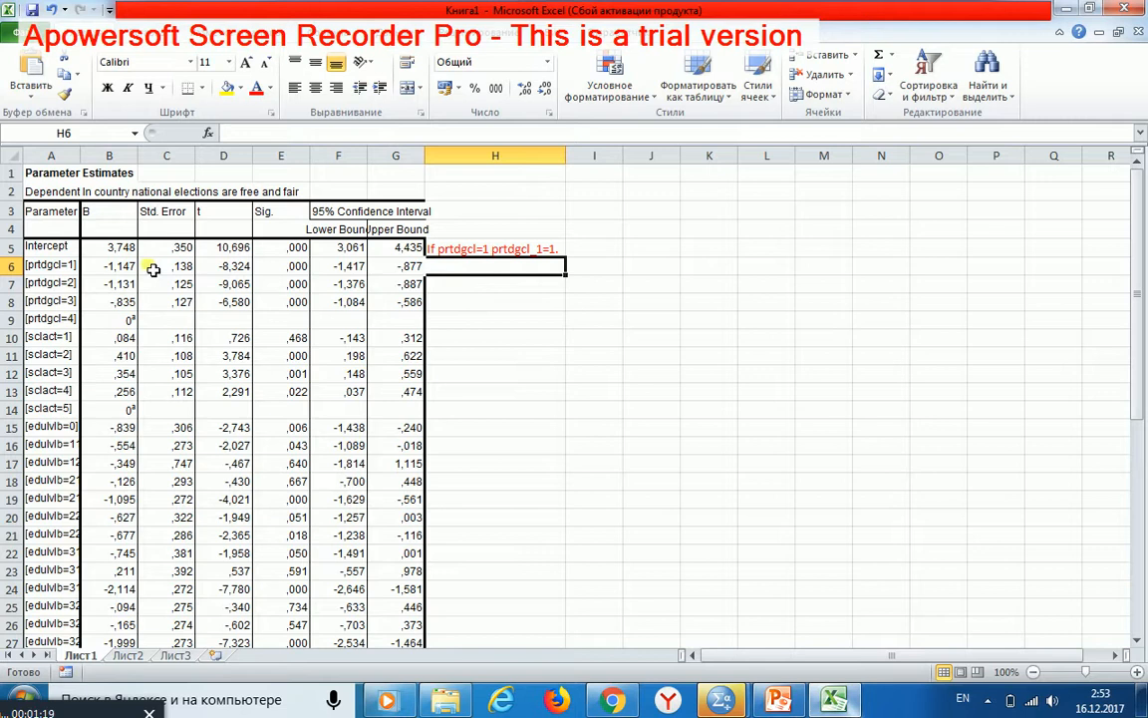
- Copy the Parameter names from A6 down and paste them into columns I and J
{"action": "left_click", "coordinate": [50, 265]}
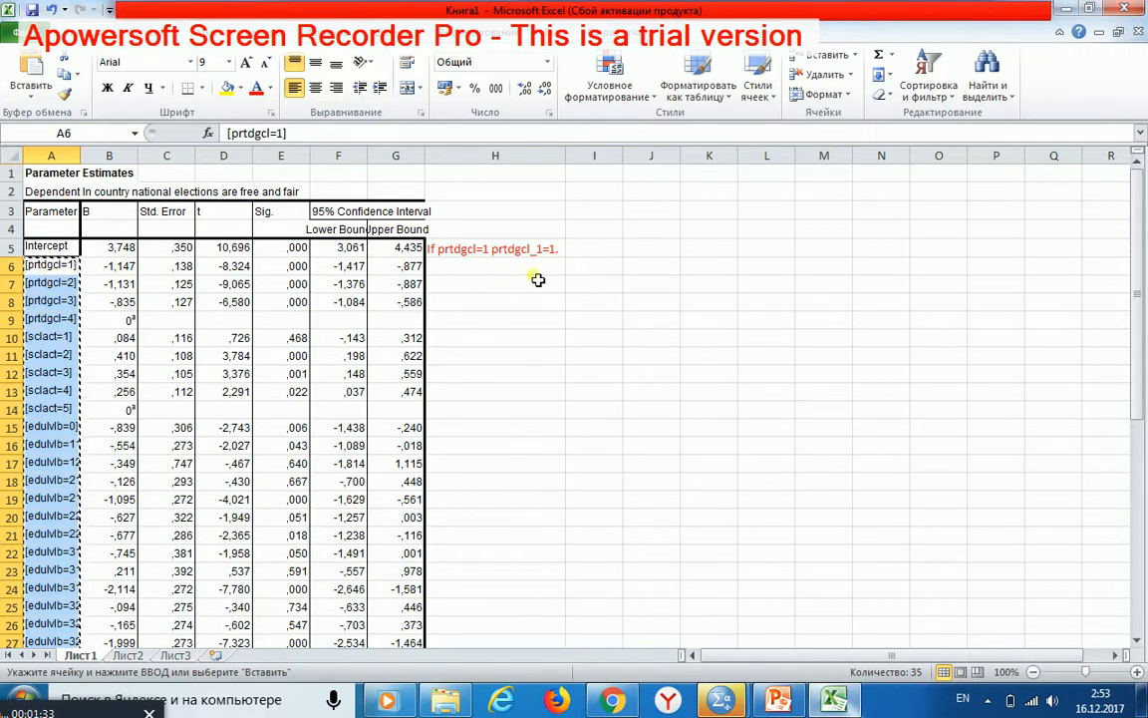
{"action": "right_click", "coordinate": [594, 265]}
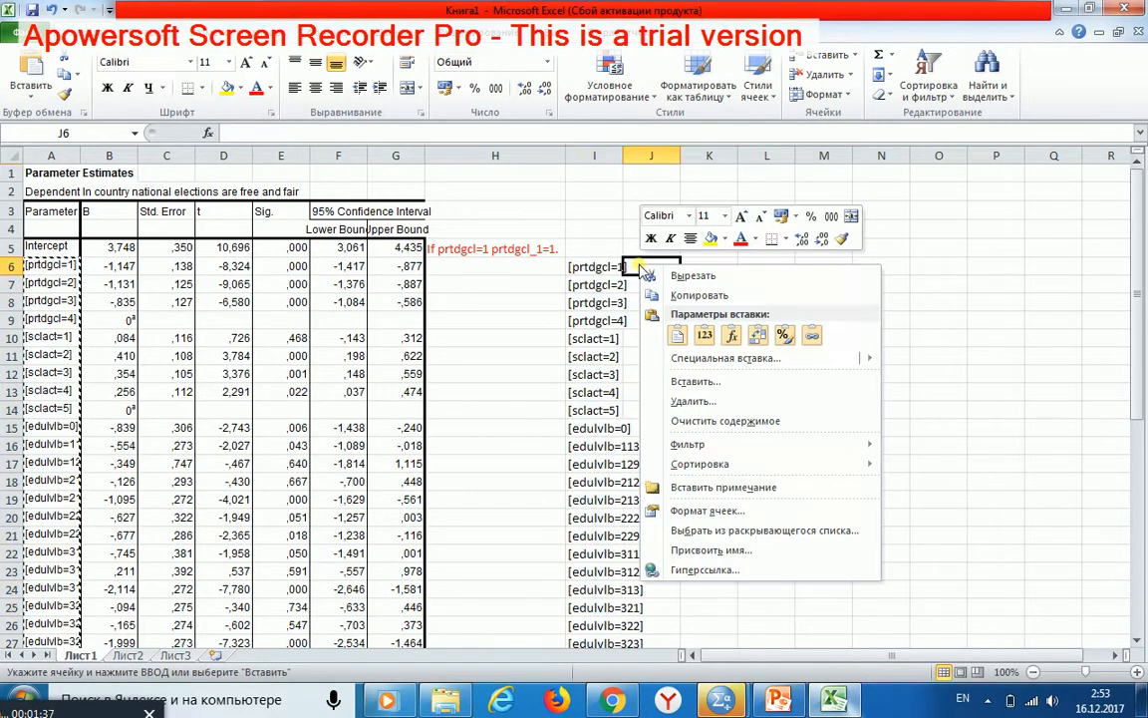
{"action": "left_click", "coordinate": [694, 381]}
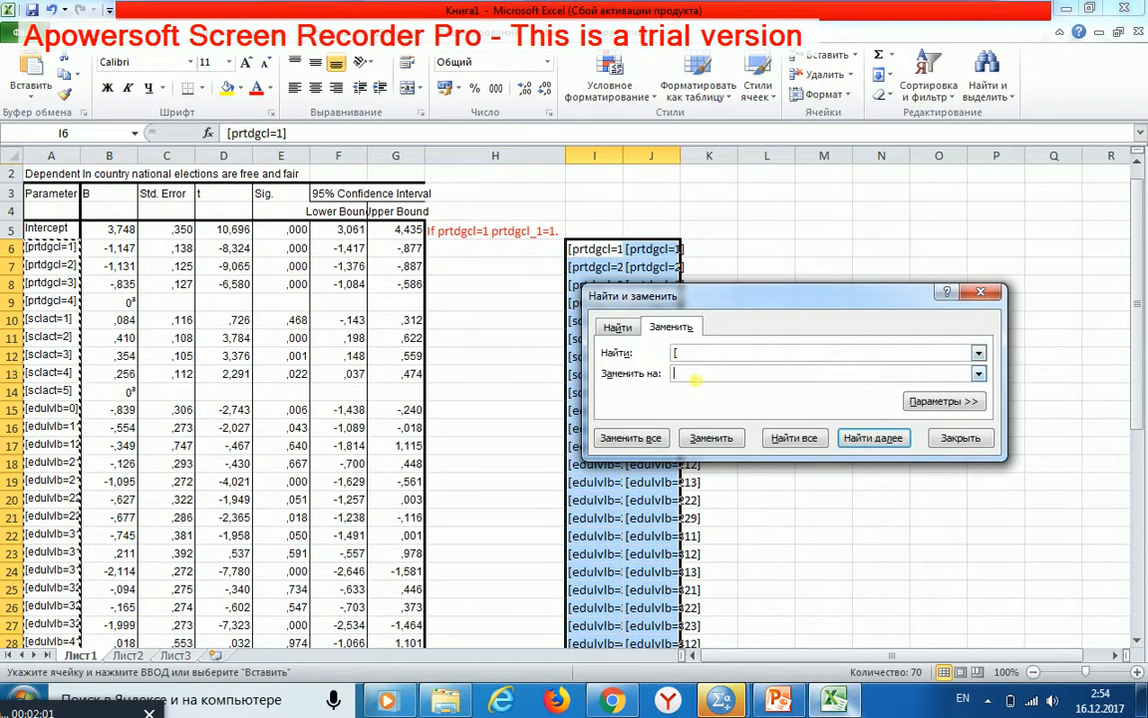
- Replace All to remove every [ and then every ] from the copied names in I and J
{"action": "left_click", "coordinate": [630, 438]}
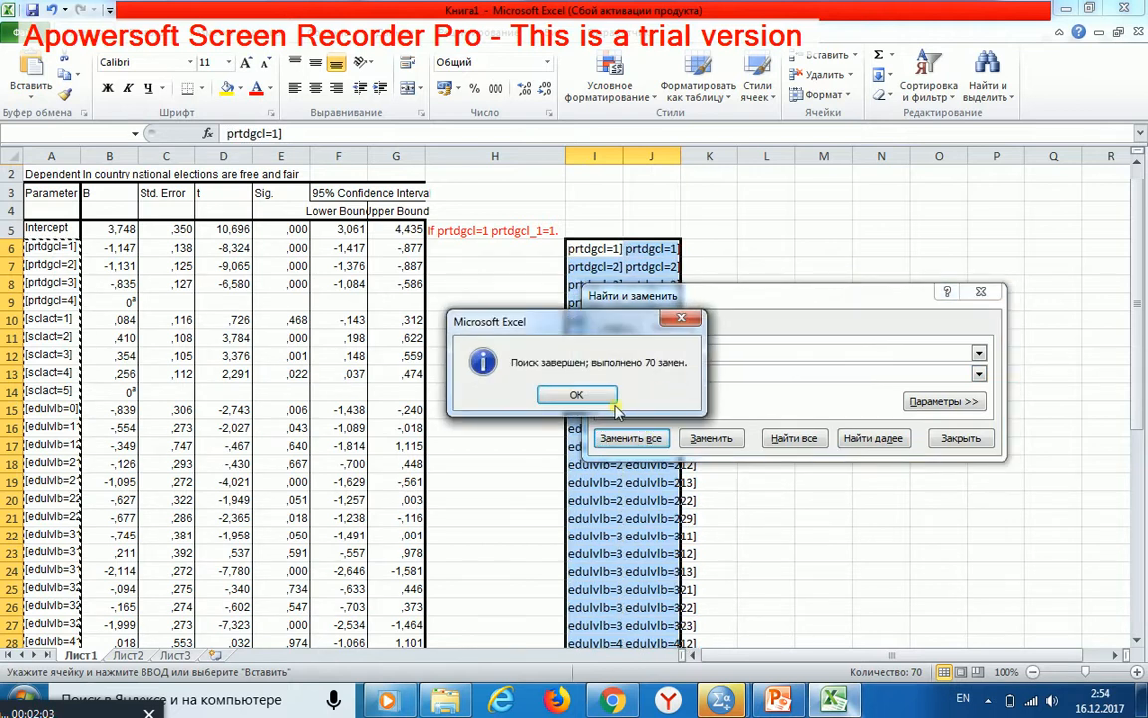
{"action": "left_click", "coordinate": [576, 393]}
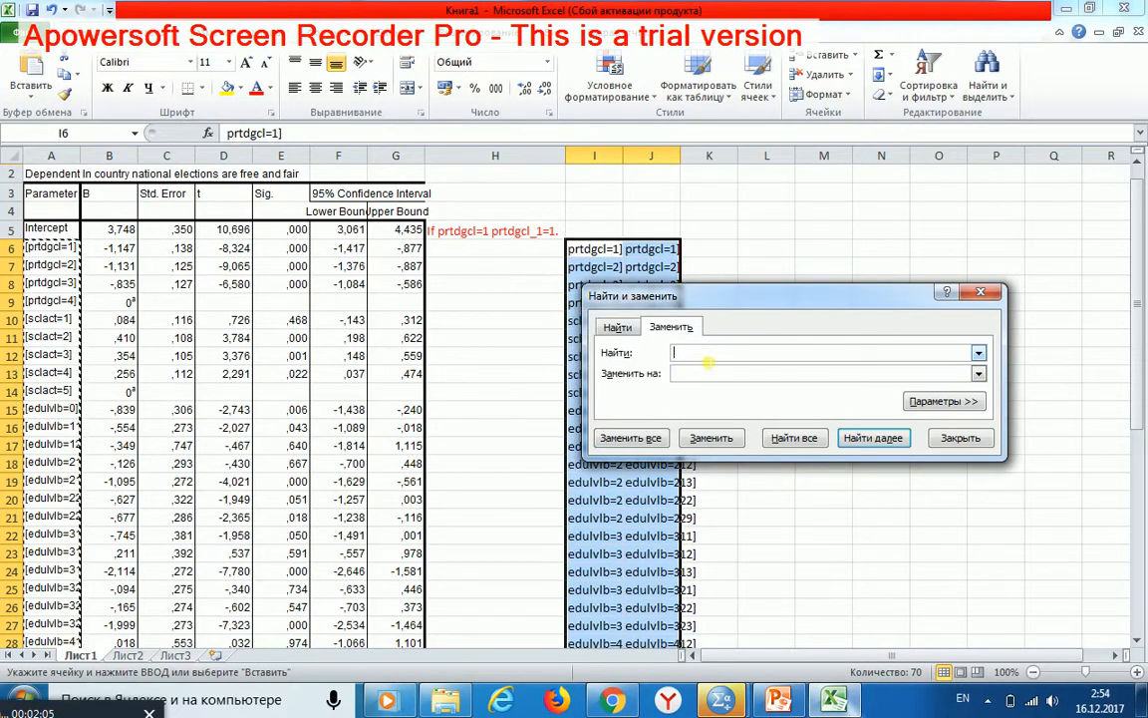
{"action": "left_click", "coordinate": [631, 438]}
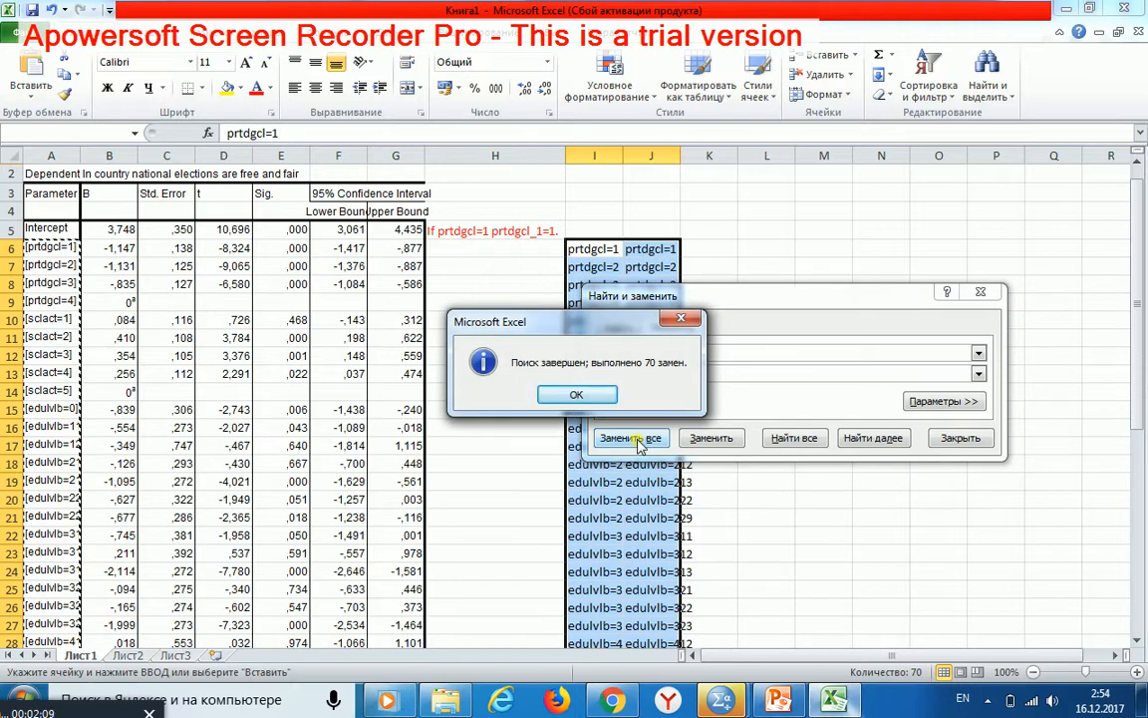
{"action": "left_click", "coordinate": [576, 394]}
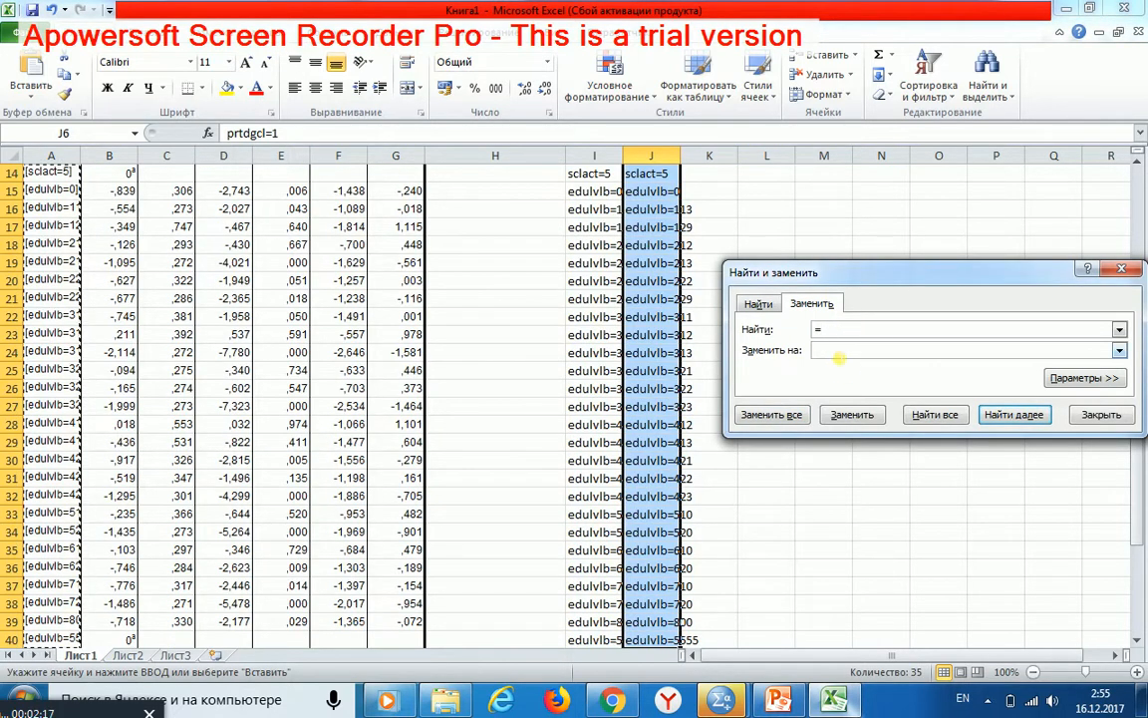
- Replace the = signs in column J with _, giving names like prtdgcl_1
{"action": "left_click", "coordinate": [771, 413]}
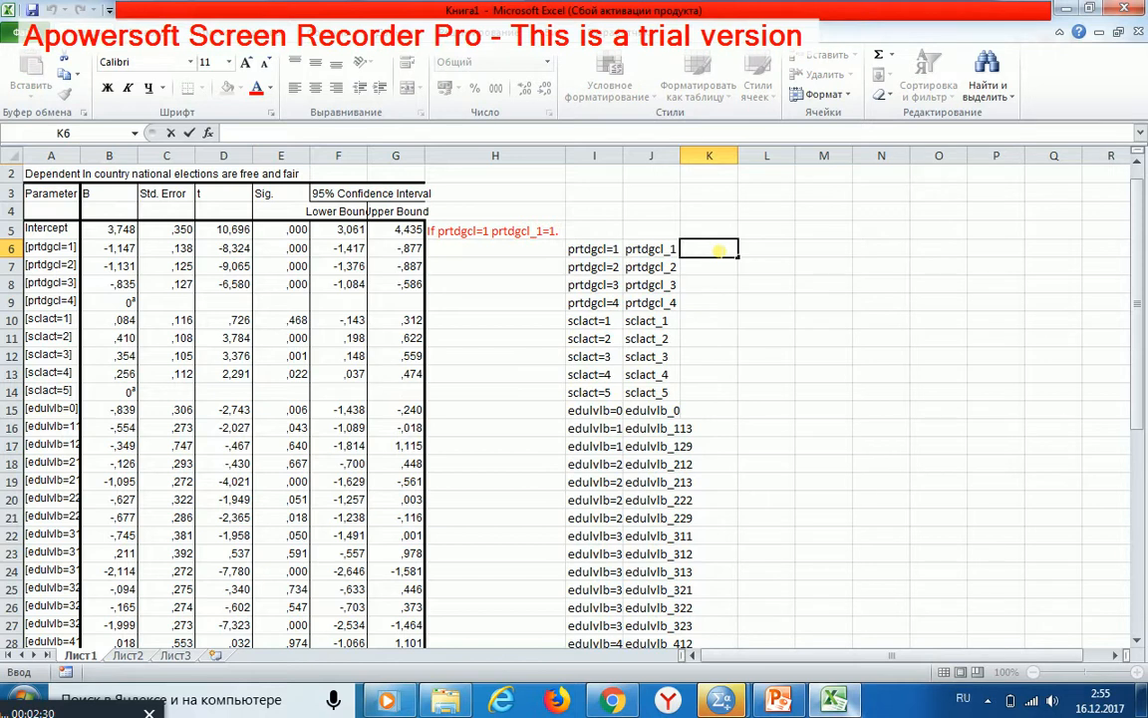
- Enter =СЦЕПИТЬ("If ";I6;" ";J6;" =1.") in K6 to build the recode line
{"action": "type", "text": "c"}
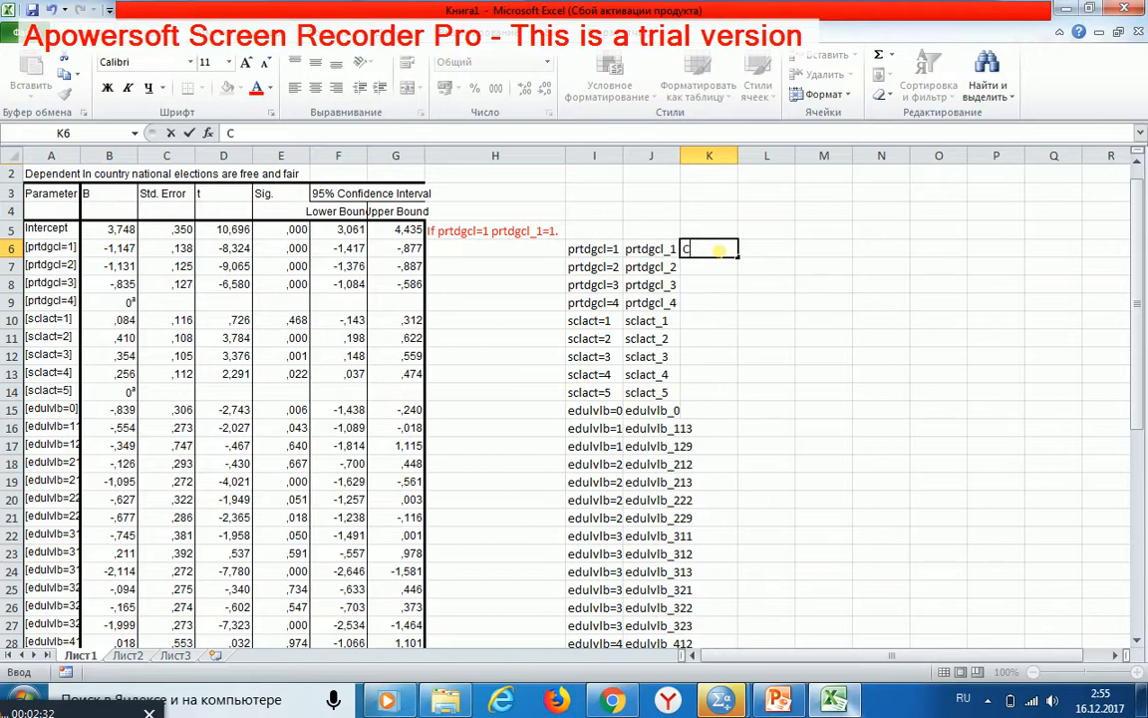
{"action": "type", "text": "=СЦЕПИТЬ("}
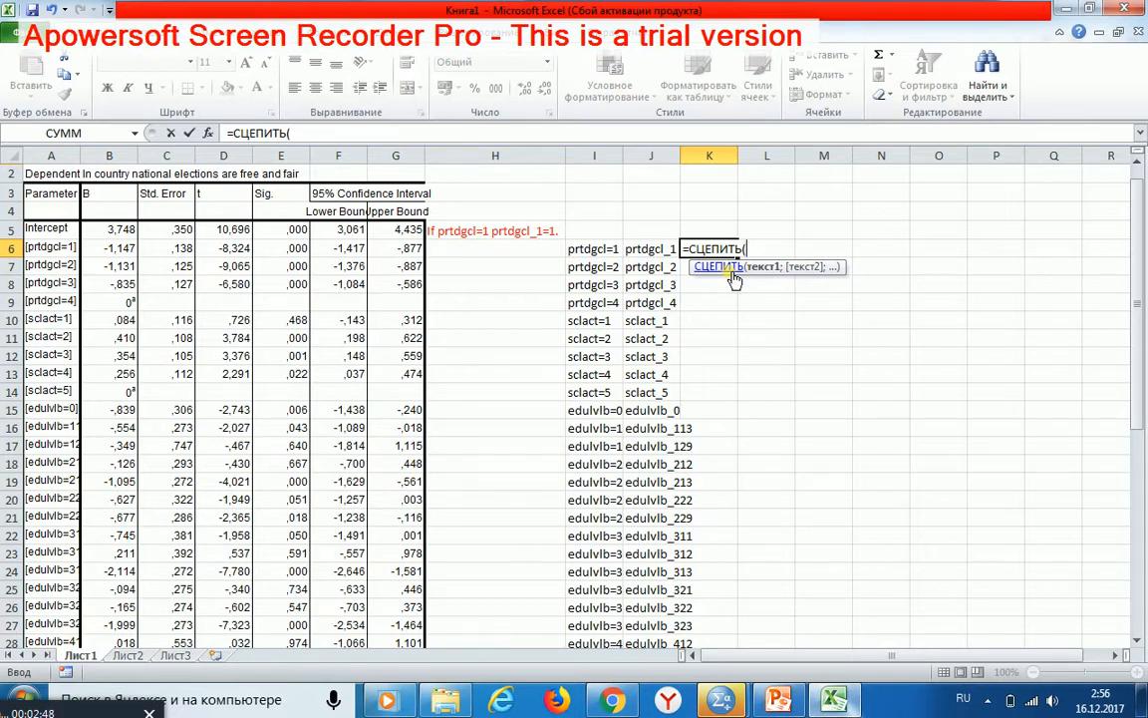
{"action": "type", "text": "\"If \";I6;\" \";J6;\" =1.)"}
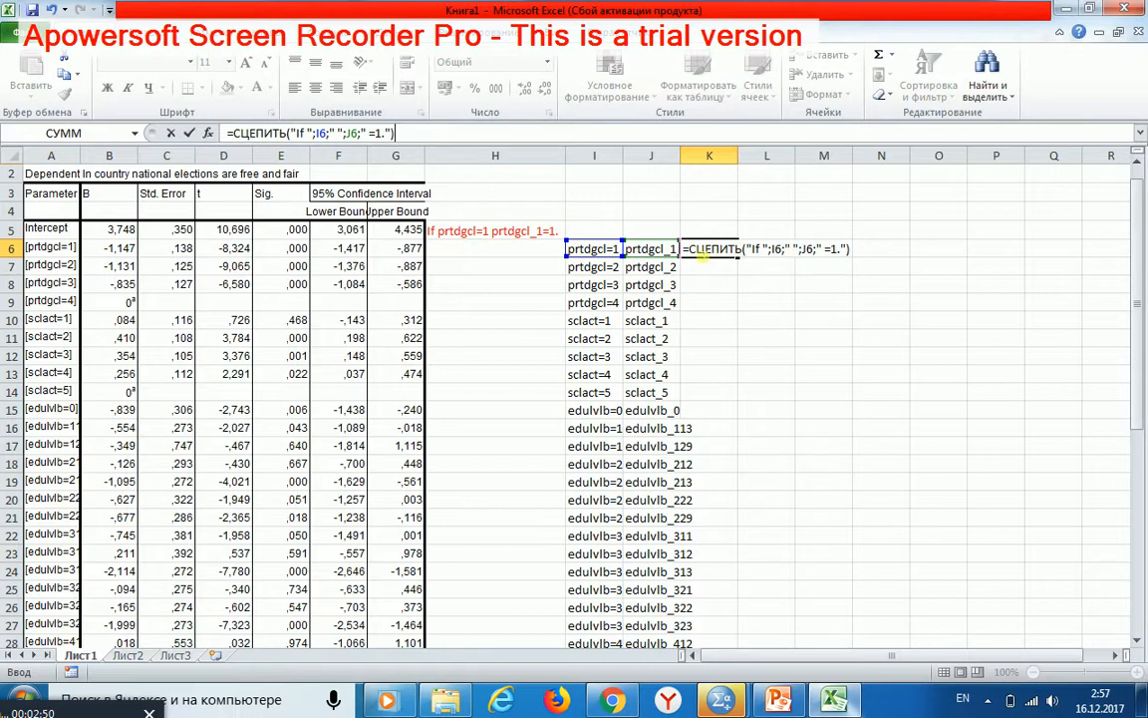